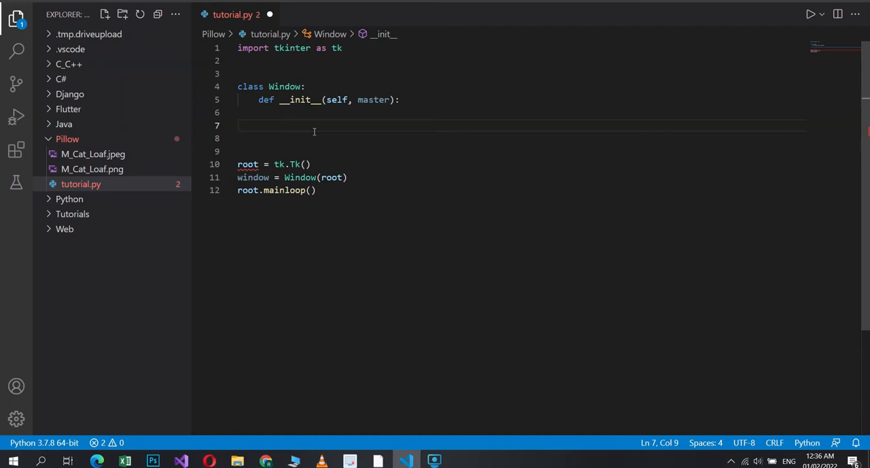
Create self.label as tk.Label(master, image = self.image) with a self.image line above it.
{"action": "type", "text": "self."}
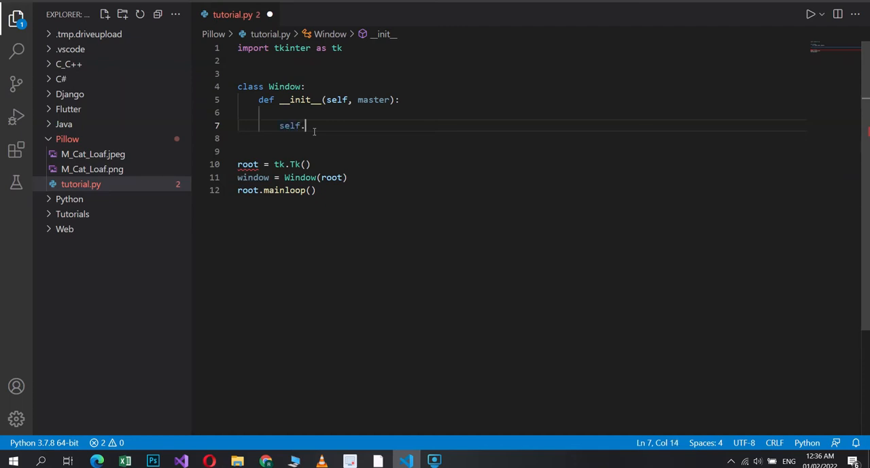
{"action": "type", "text": "label ="}
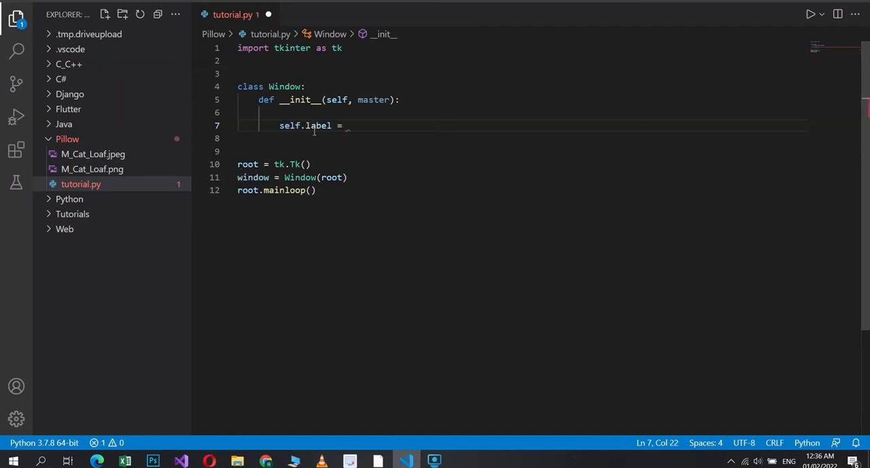
{"action": "type", "text": "tk.Label("}
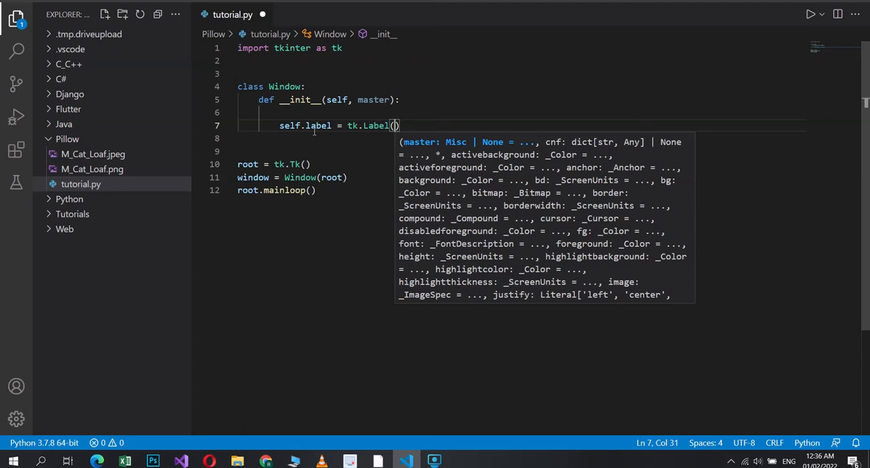
{"action": "type", "text": "master,"}
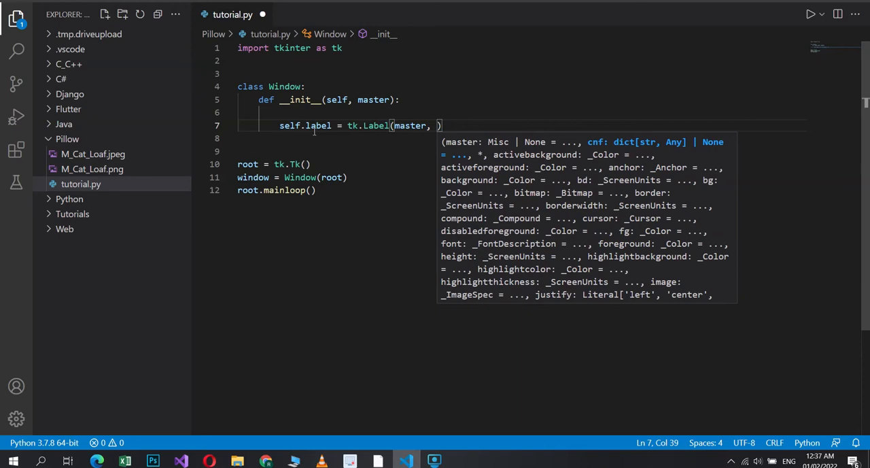
{"action": "type", "text": "image ="}
{"action": "type", "text": "se"}
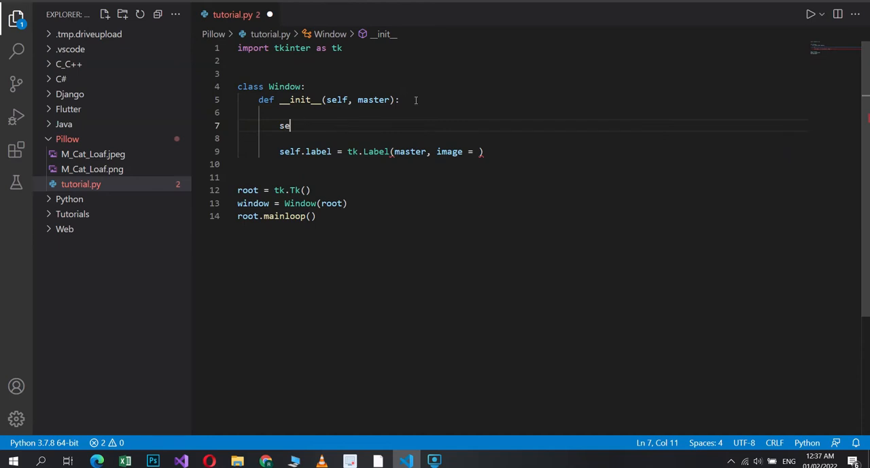
{"action": "type", "text": "lf.image"}
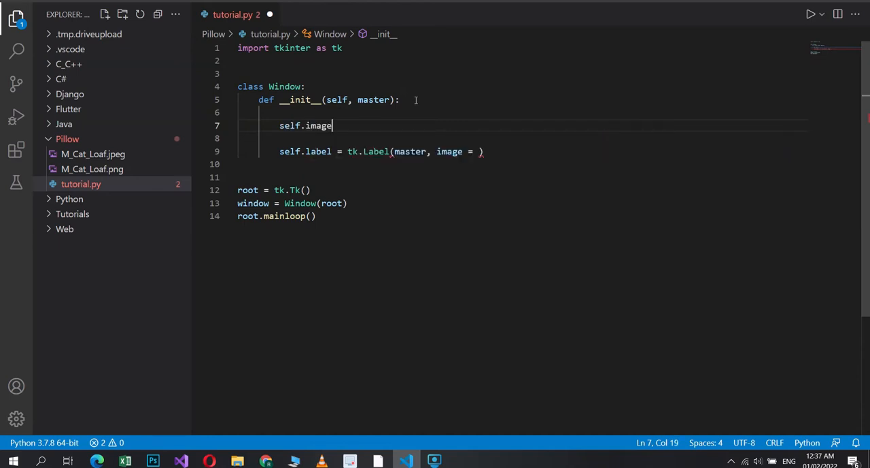
{"action": "type", "text": "self.image"}
{"action": "left_click", "coordinate": [522, 164]}
{"action": "type", "text": "self.label.pack("}
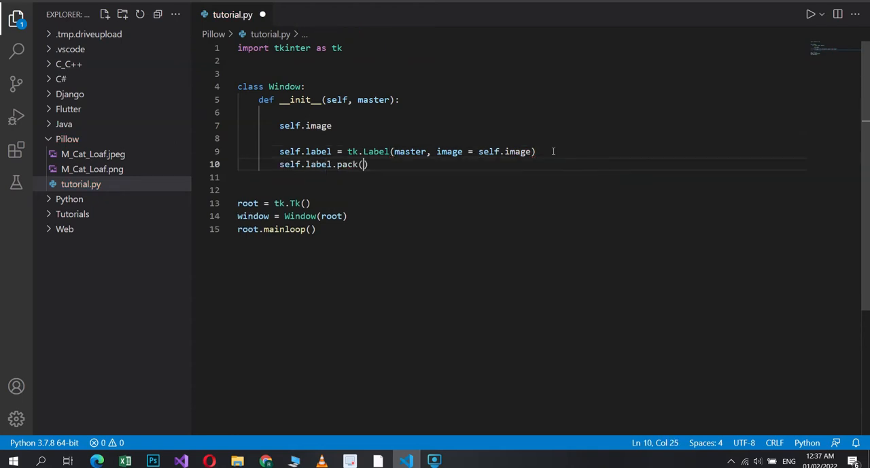
Pack the label with padx = 5 and pady = 5.
{"action": "type", "text": "padx = 5, pady  ="}
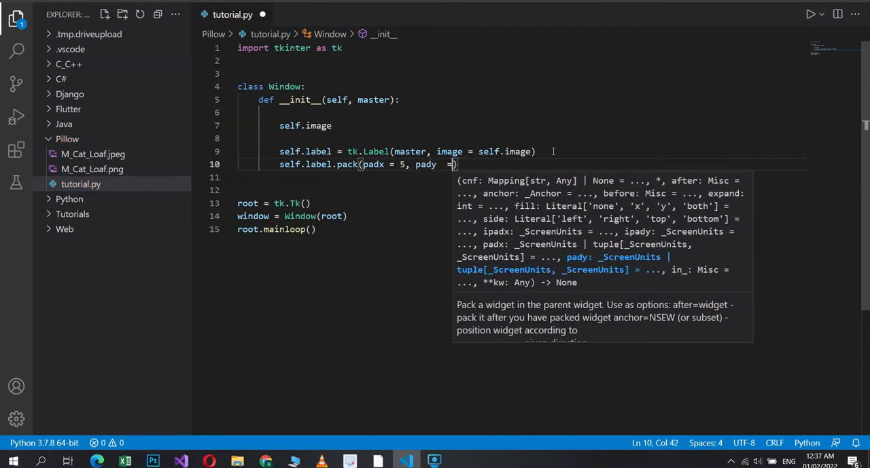
{"action": "type", "text": "5"}
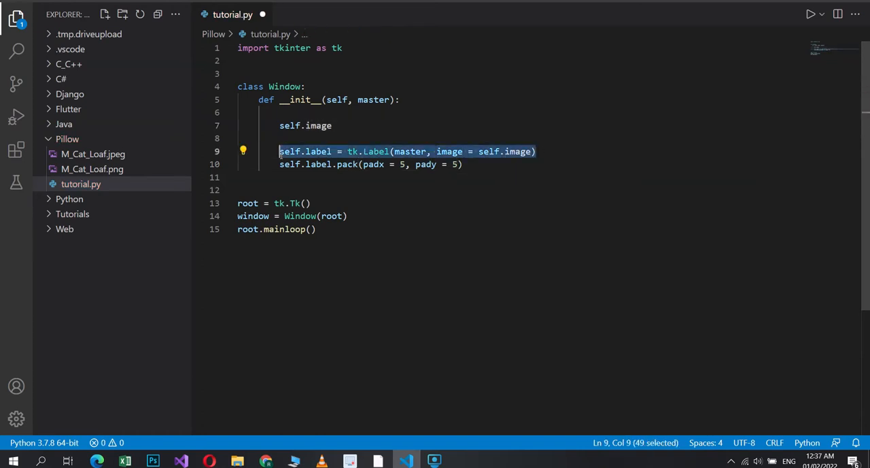
Assign self.image = tk.PhotoImage(file = "D:\VSCode_Programs\Pillow\python.png").
{"action": "left_click", "coordinate": [337, 125]}
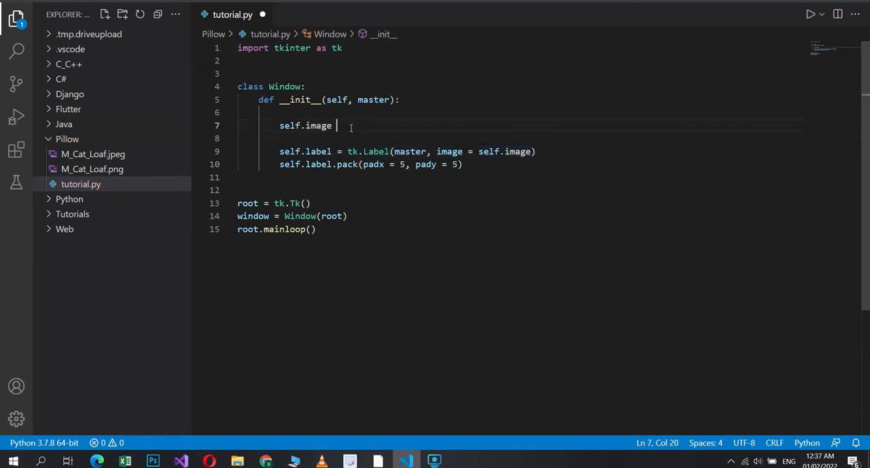
{"action": "type", "text": "="}
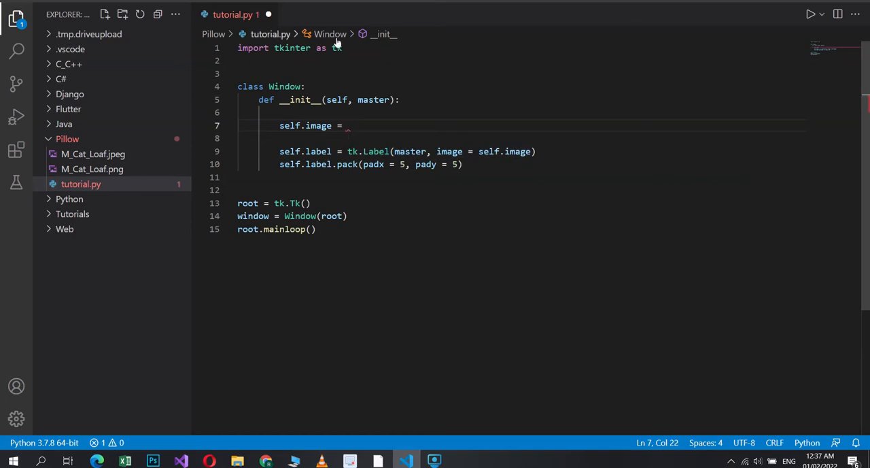
{"action": "mouse_move", "coordinate": [342, 161]}
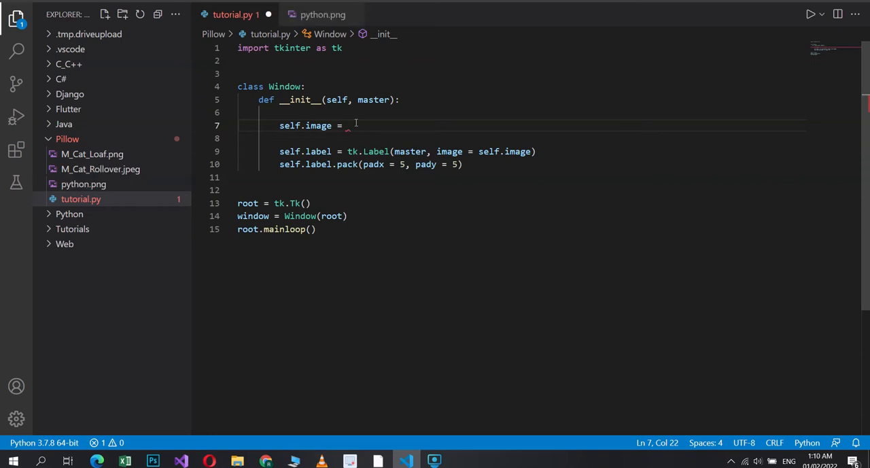
{"action": "type", "text": "tk"}
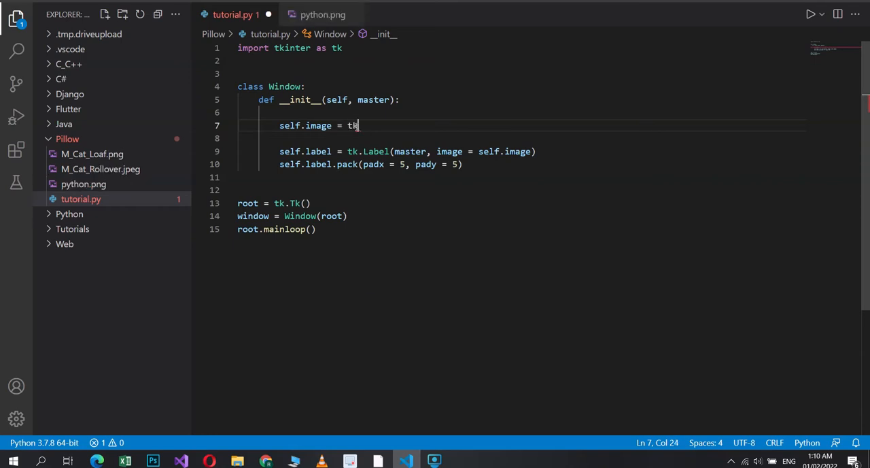
{"action": "type", "text": ".PhotoImage("}
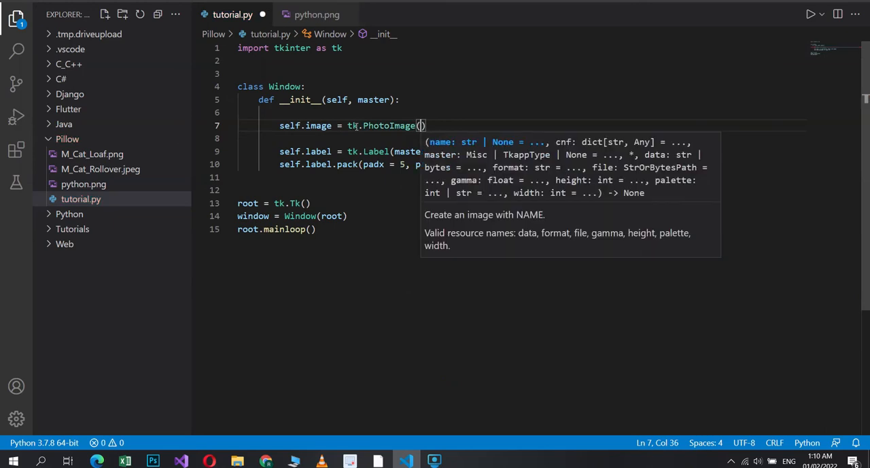
{"action": "type", "text": "file = \"\""}
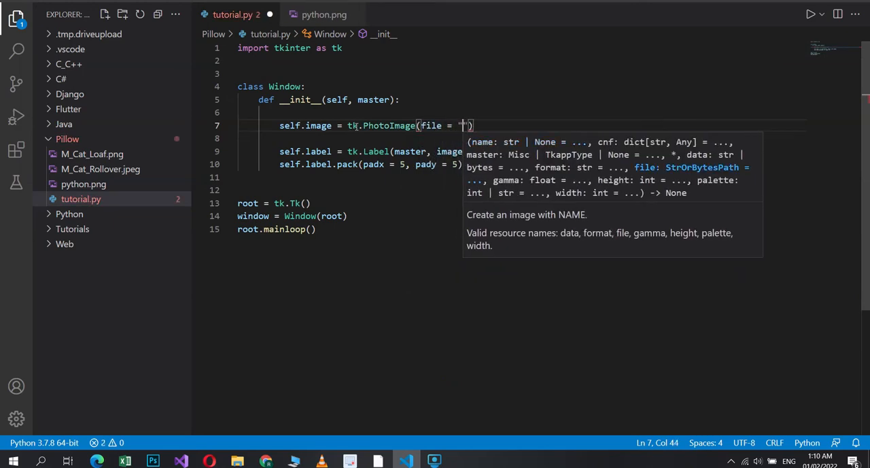
{"action": "type", "text": "D:\\"}
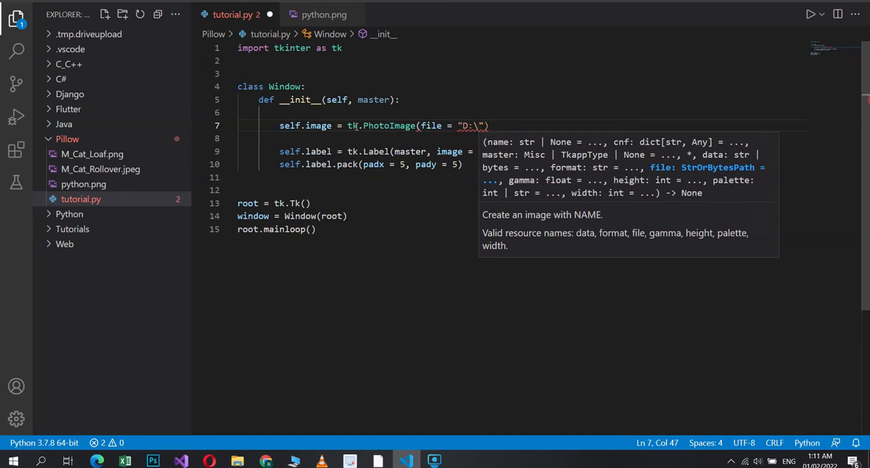
{"action": "type", "text": "VSCode_Progr"}
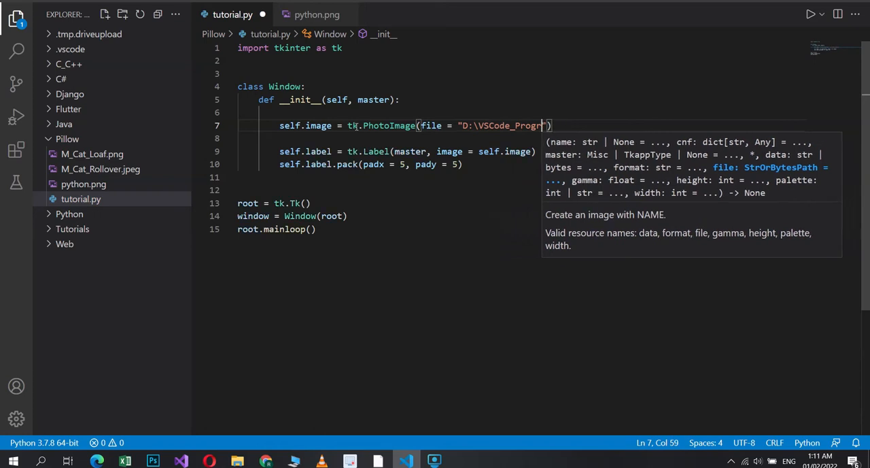
{"action": "type", "text": "ams\\P"}
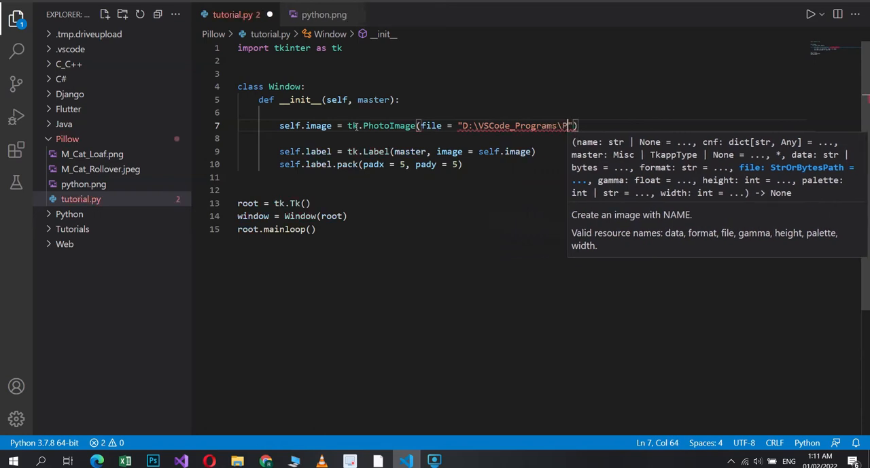
{"action": "type", "text": "illow\\python.png"}
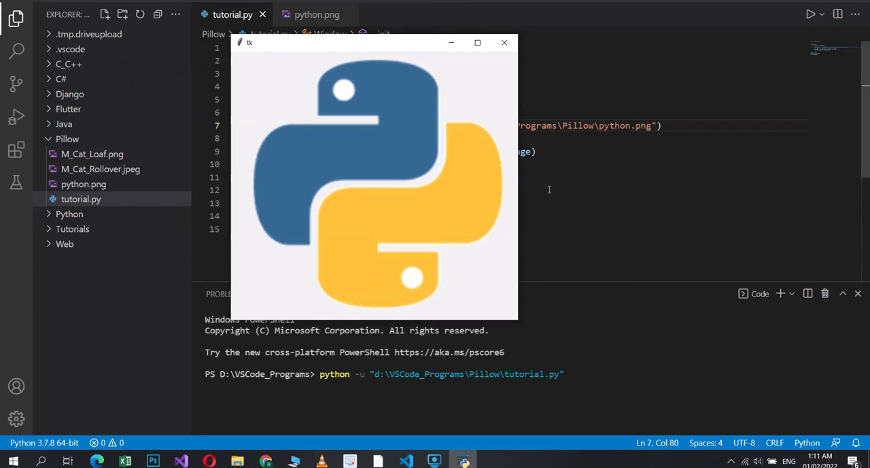
{"action": "mouse_move", "coordinate": [393, 117]}
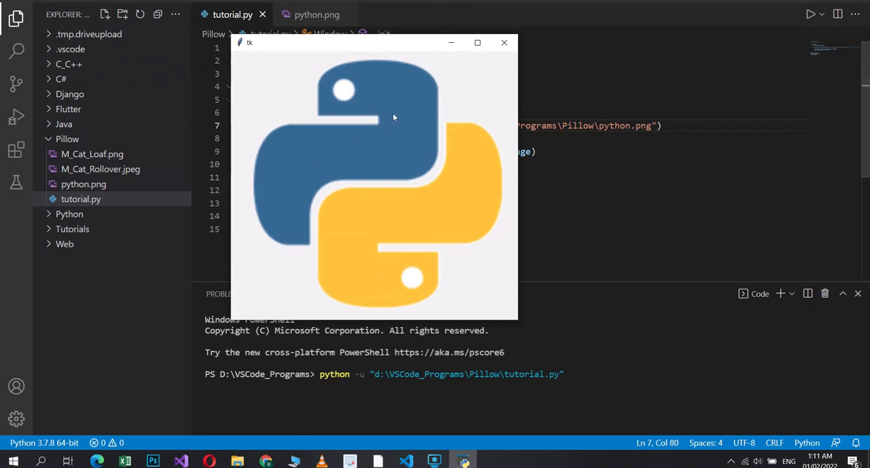
Move the Python-logo Tk window toward the centre and close it.
{"action": "left_click_drag", "start_coordinate": [373, 42], "coordinate": [513, 117]}
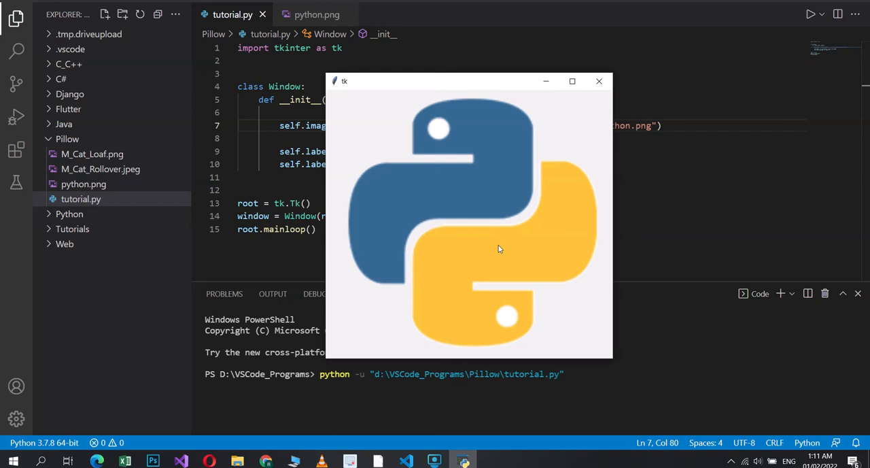
{"action": "left_click", "coordinate": [599, 81]}
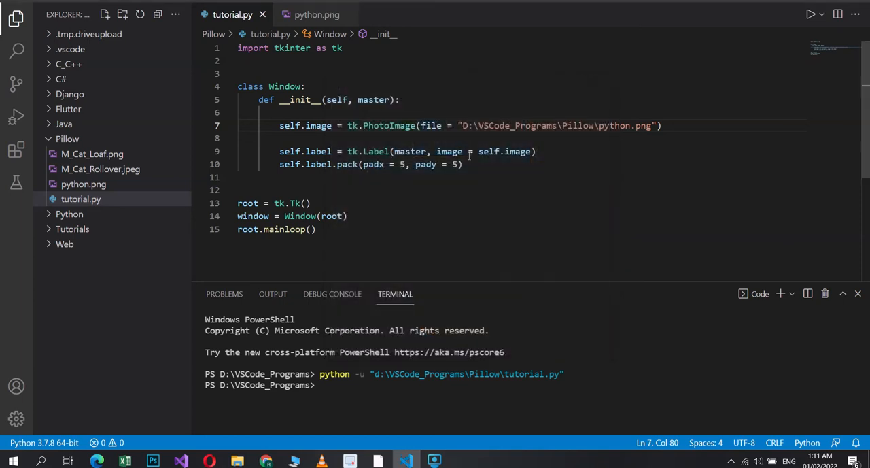
{"action": "left_click", "coordinate": [464, 163]}
{"action": "type", "text": "#"}
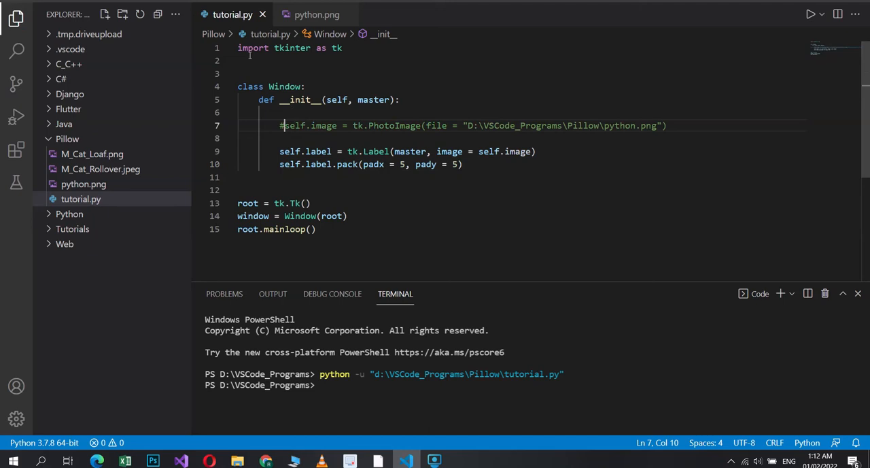
Add 'from PIL import Image, ImageTk' with a '# pip install pillow' comment below it.
{"action": "type", "text": "from PIL import"}
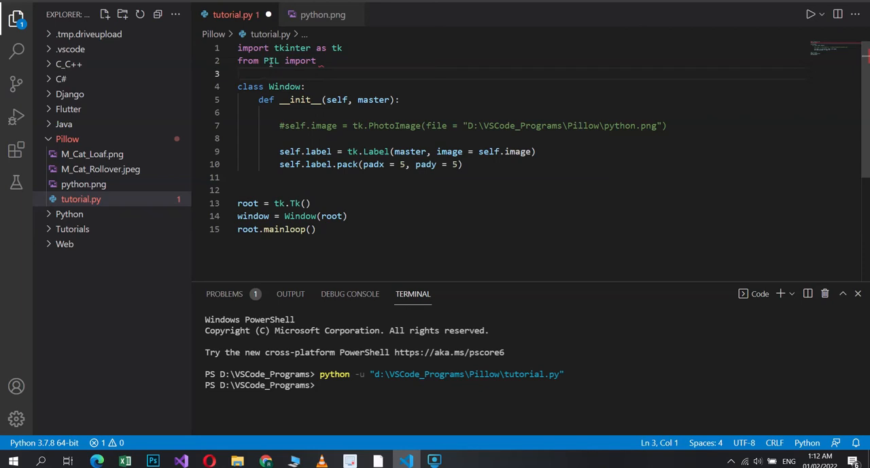
{"action": "mouse_move", "coordinate": [271, 60]}
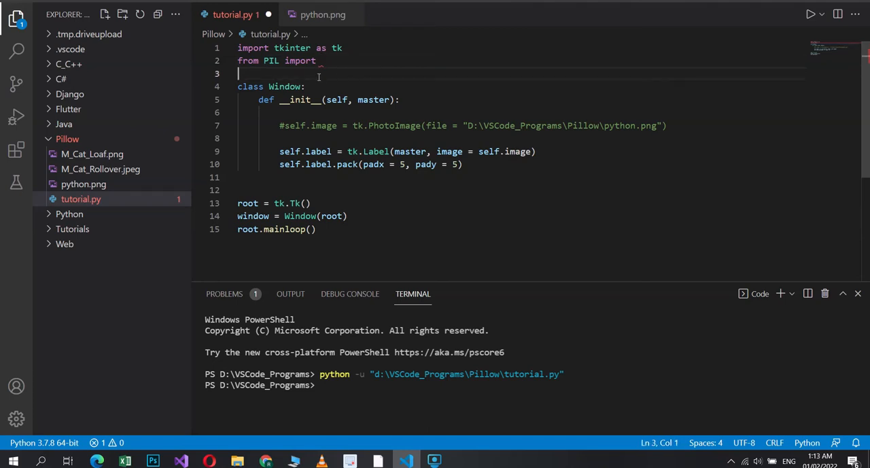
{"action": "type", "text": "# pip install pillo"}
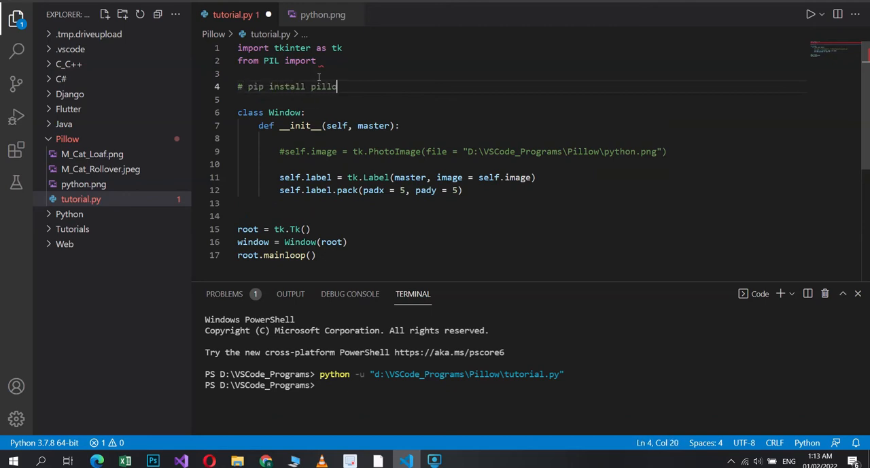
{"action": "left_click", "coordinate": [323, 61]}
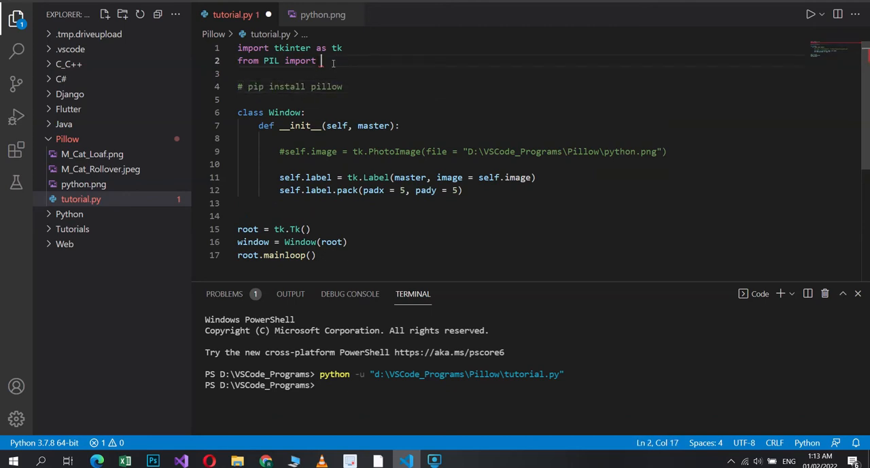
{"action": "type", "text": "Image, Ima"}
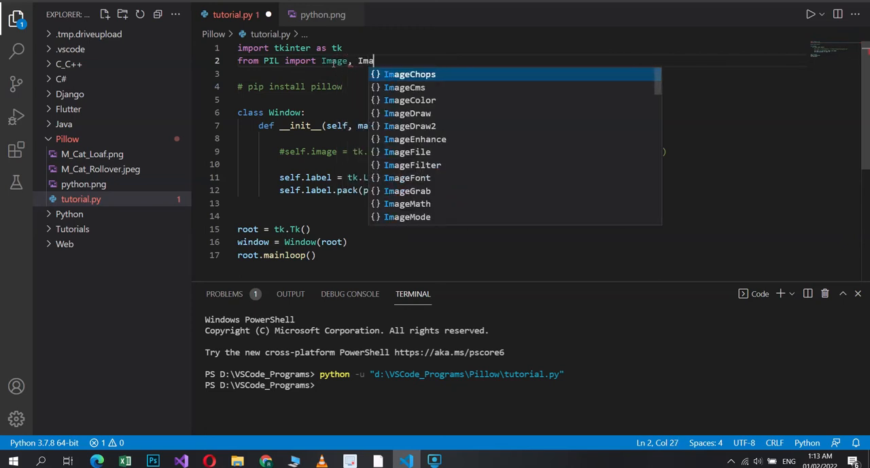
{"action": "type", "text": "geTk"}
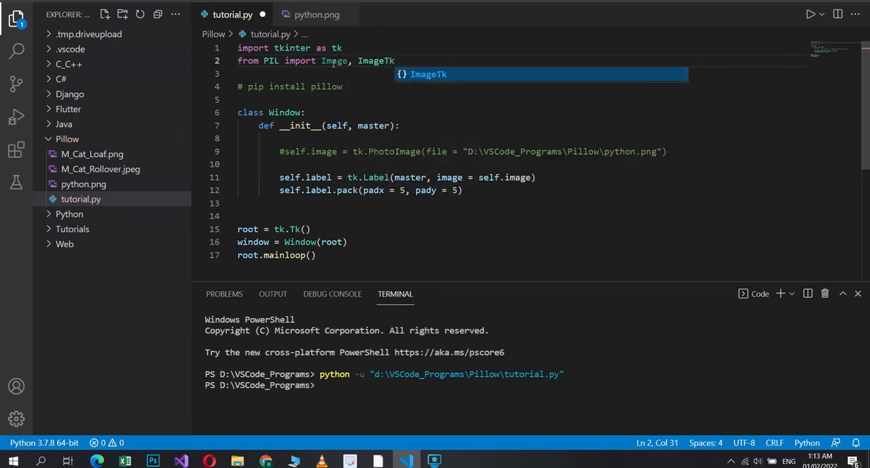
{"action": "double_click", "coordinate": [333, 61]}
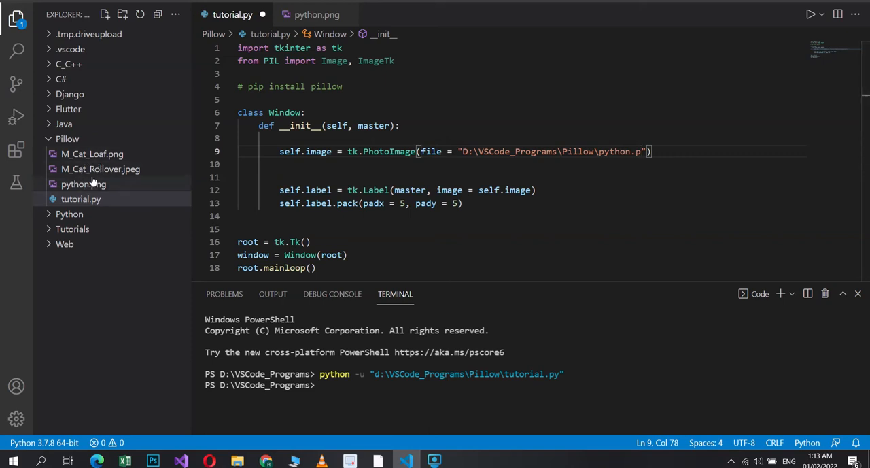
{"action": "mouse_move", "coordinate": [84, 184]}
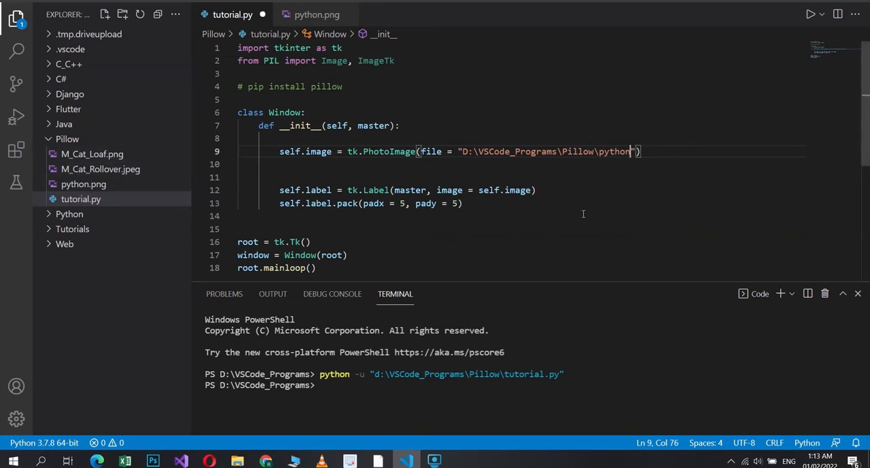
Change the PhotoImage path to M_Cat_Loaf.png, then to M_Cat_Rollover.jpeg after the loaf fails.
{"action": "key", "text": "BackSpace"}
{"action": "type", "text": "M_Cat_Loa"}
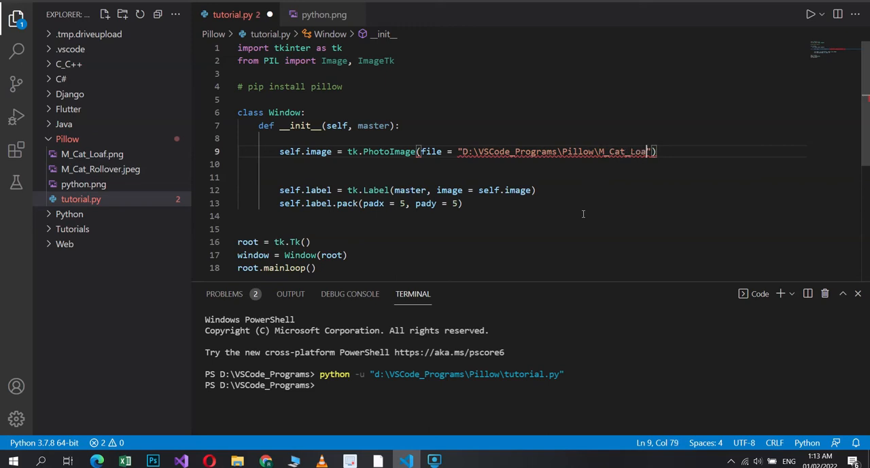
{"action": "type", "text": "f.png"}
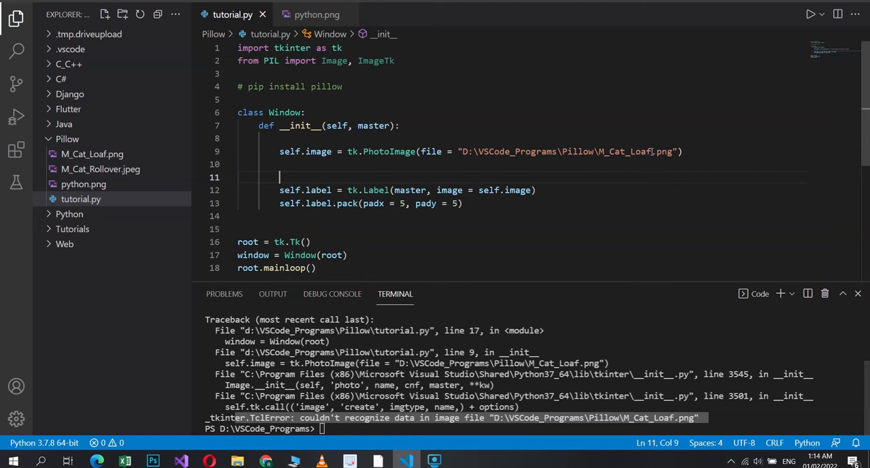
{"action": "left_click_drag", "start_coordinate": [604, 151], "coordinate": [674, 151]}
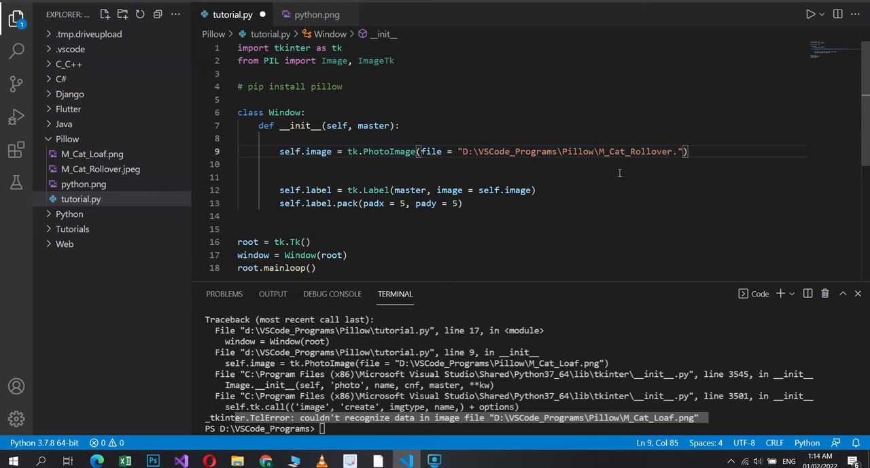
{"action": "type", "text": "jpeg"}
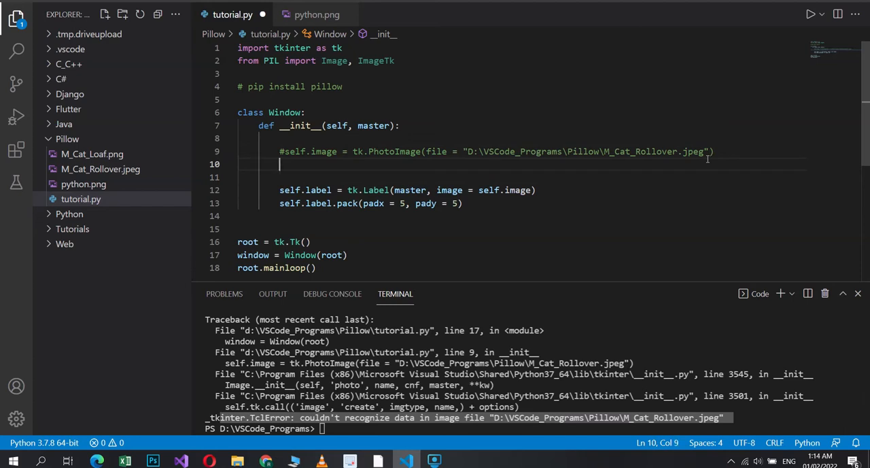
Set self.pillow_image = Image.open(path) and self.image = ImageTk.PhotoImage(self.pillow_image).
{"action": "type", "text": "self.pill"}
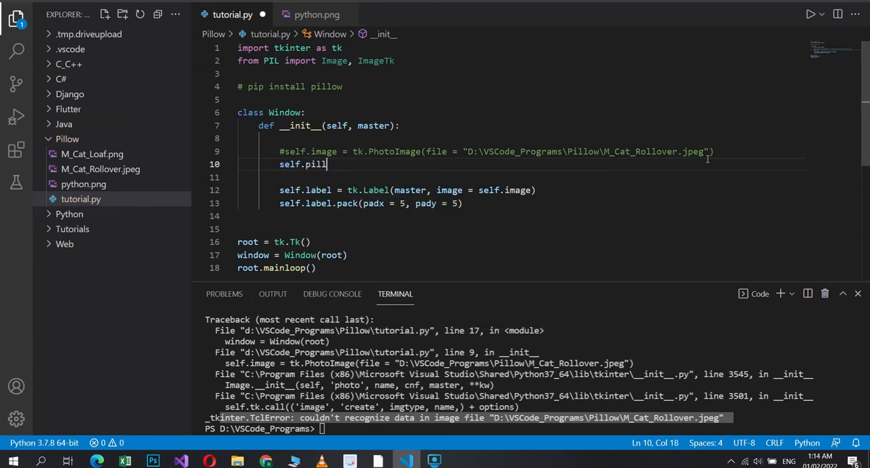
{"action": "type", "text": "ow_image ="}
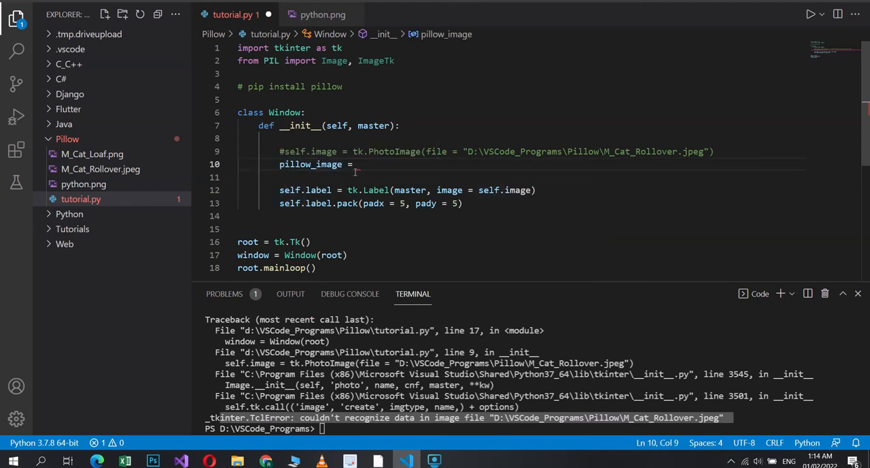
{"action": "type", "text": "self."}
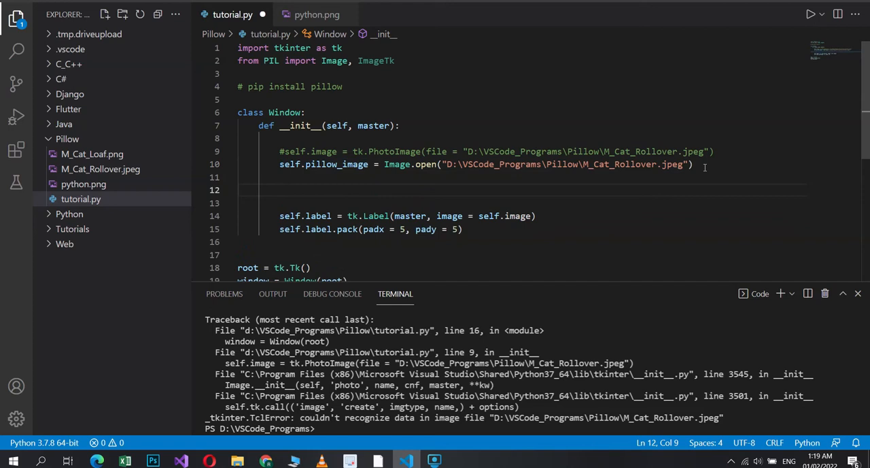
{"action": "type", "text": "self.image ="}
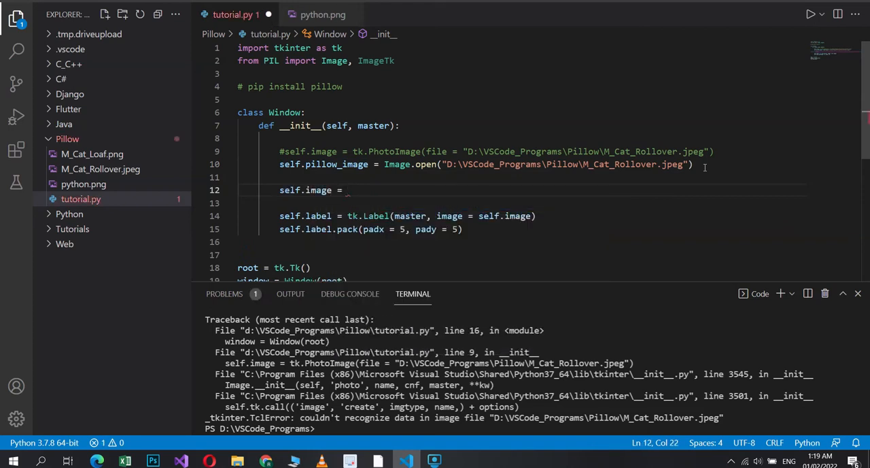
{"action": "type", "text": "ImageTk.P"}
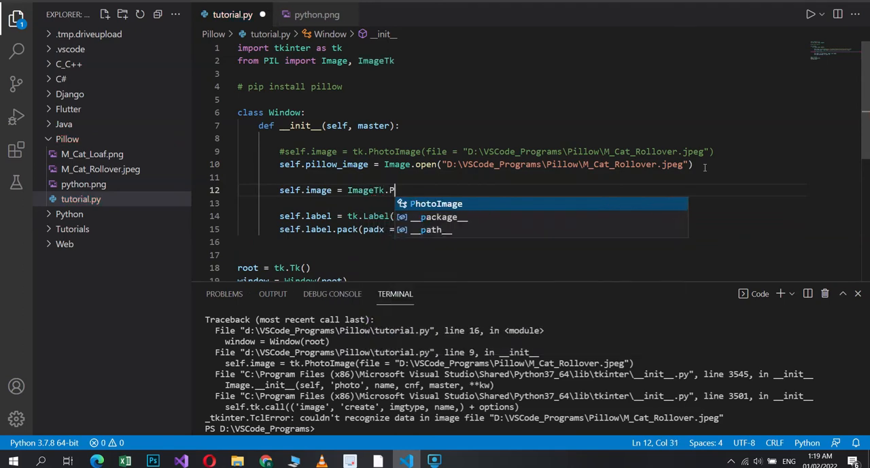
{"action": "type", "text": "hotoImage(sef."}
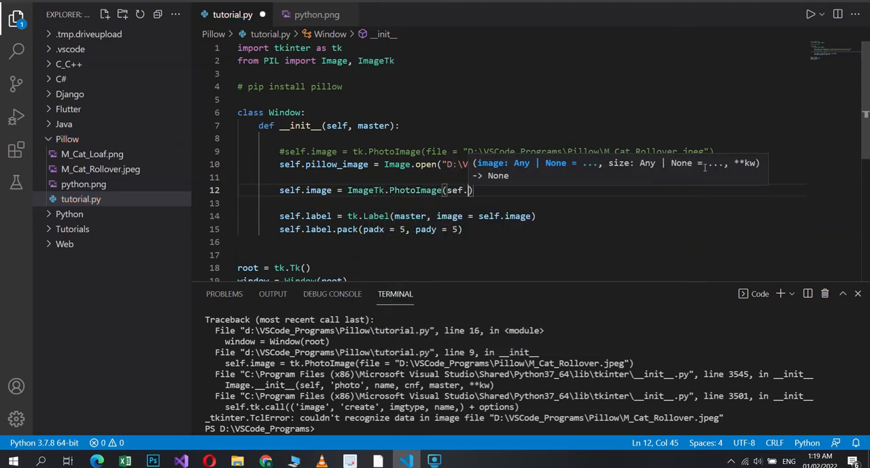
{"action": "type", "text": "."}
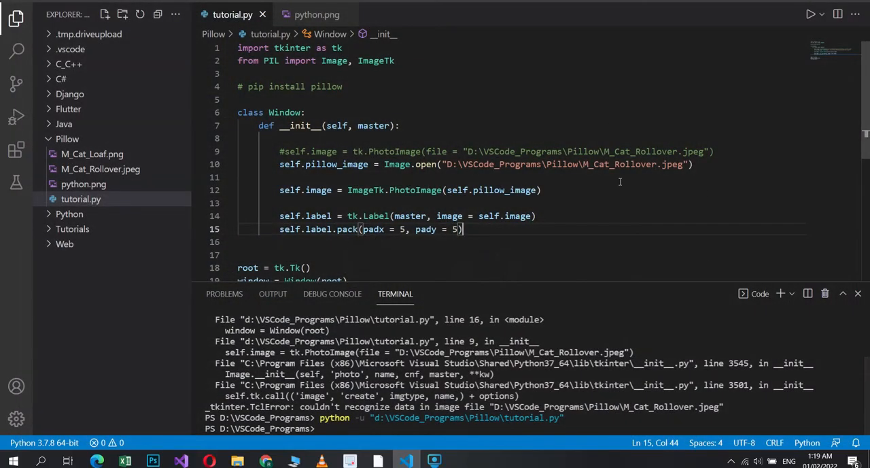
{"action": "mouse_move", "coordinate": [616, 180]}
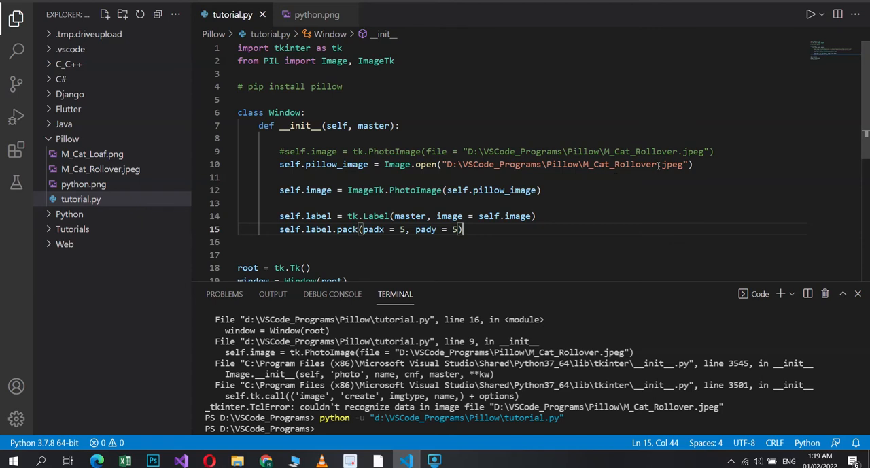
Replace the rollover file name in Image.open with M_Cat_Loaf.png.
{"action": "double_click", "coordinate": [618, 164]}
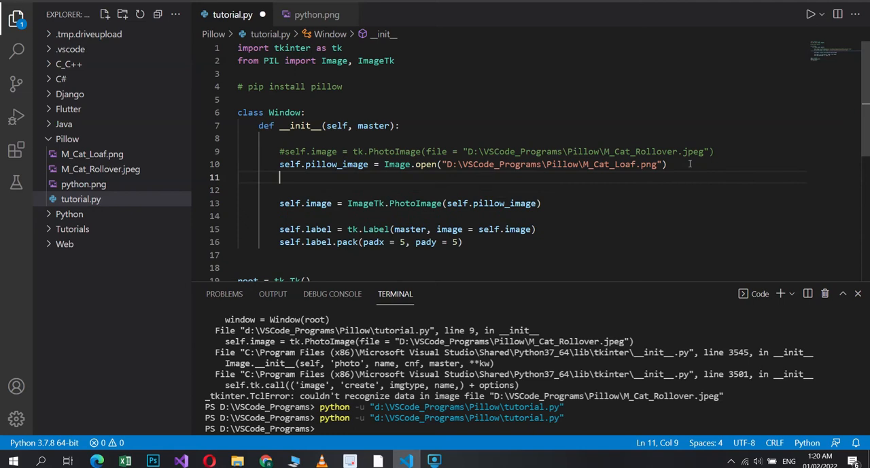
Assign self.pillow_image = self.pillow_image.resize((400, 300), Image.ANTIALIAS).
{"action": "type", "text": "self.pillow_image.re"}
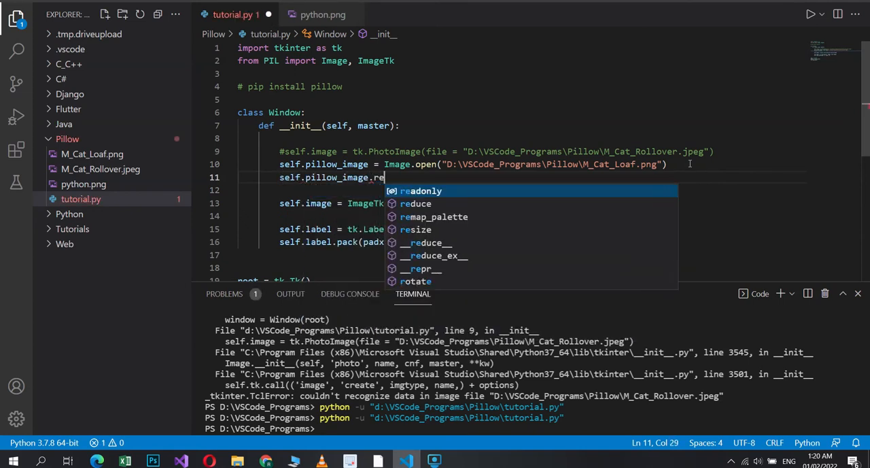
{"action": "type", "text": "size((3"}
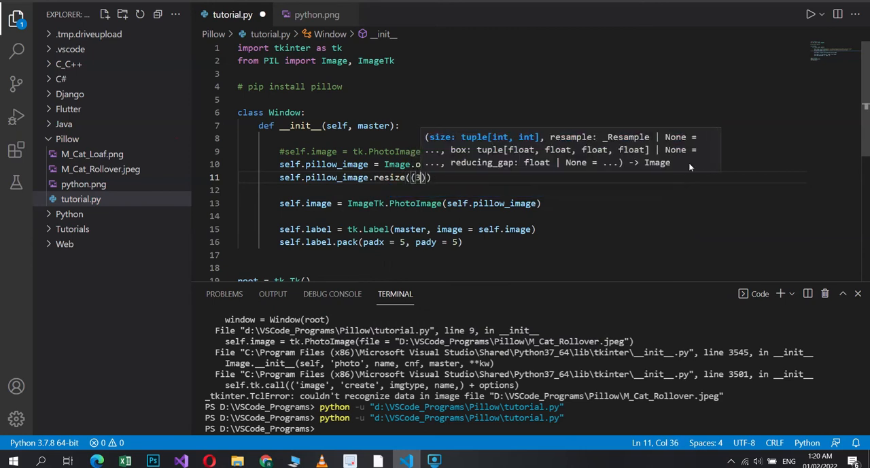
{"action": "type", "text": "00, 300"}
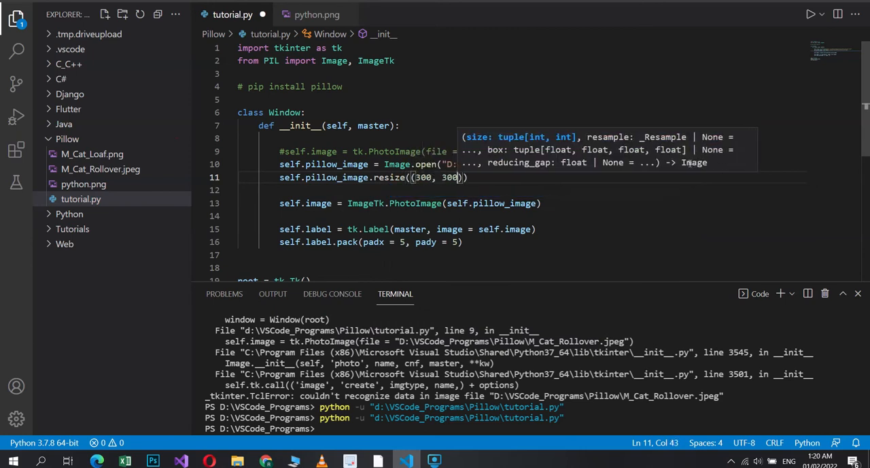
{"action": "type", "text": ","}
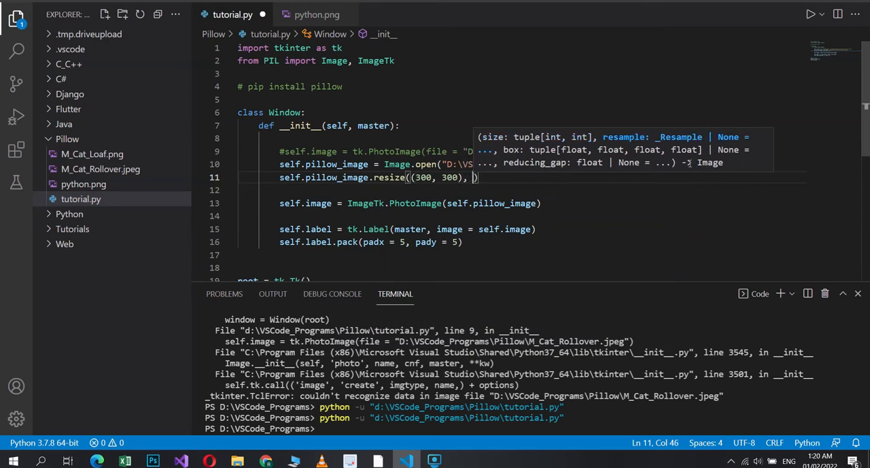
{"action": "type", "text": "Image.ANTIALIAS"}
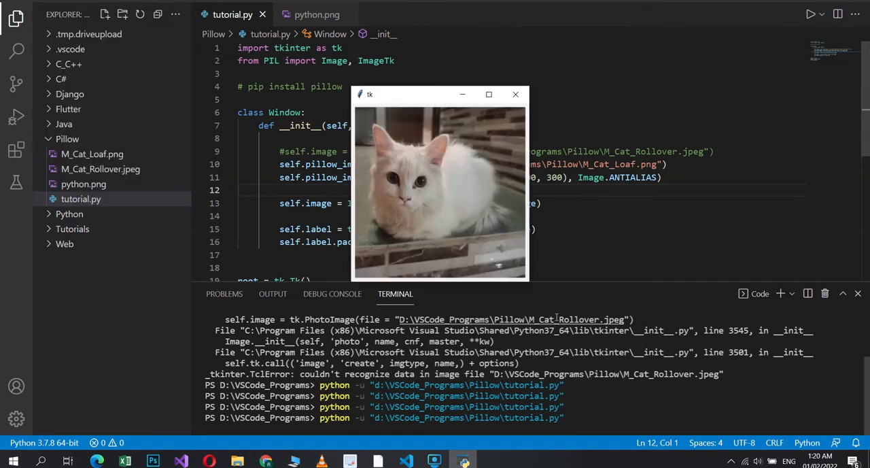
Run the script, inspect the resized cat window and close it.
{"action": "left_click", "coordinate": [516, 94]}
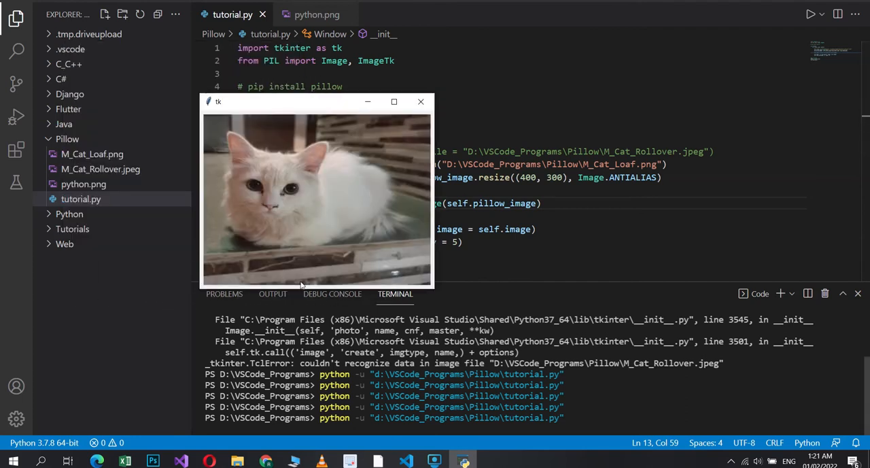
{"action": "mouse_move", "coordinate": [391, 208]}
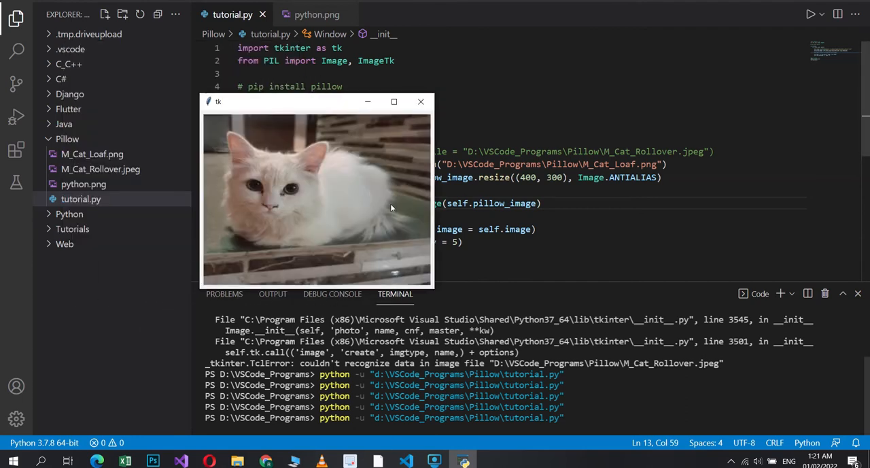
{"action": "left_click_drag", "start_coordinate": [317, 102], "coordinate": [273, 76]}
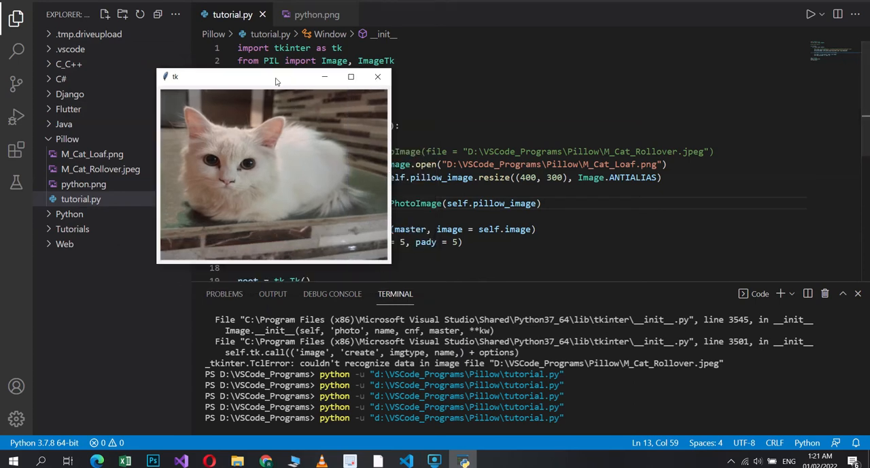
{"action": "left_click_drag", "start_coordinate": [275, 76], "coordinate": [252, 74]}
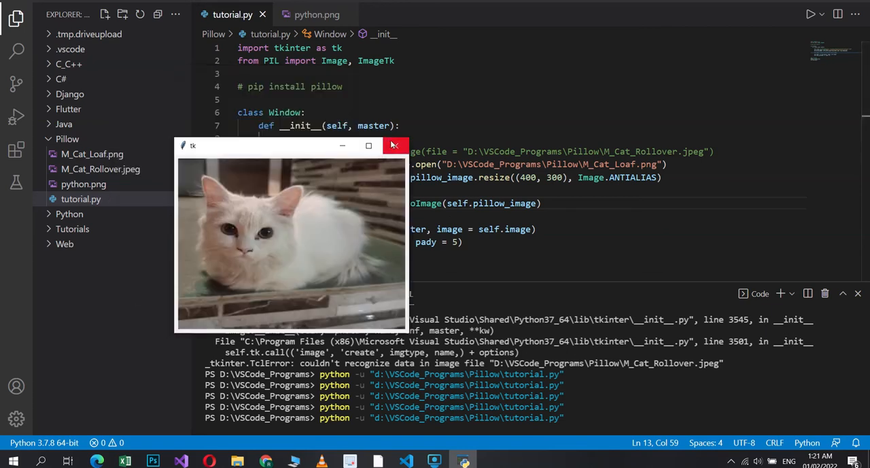
{"action": "left_click", "coordinate": [394, 146]}
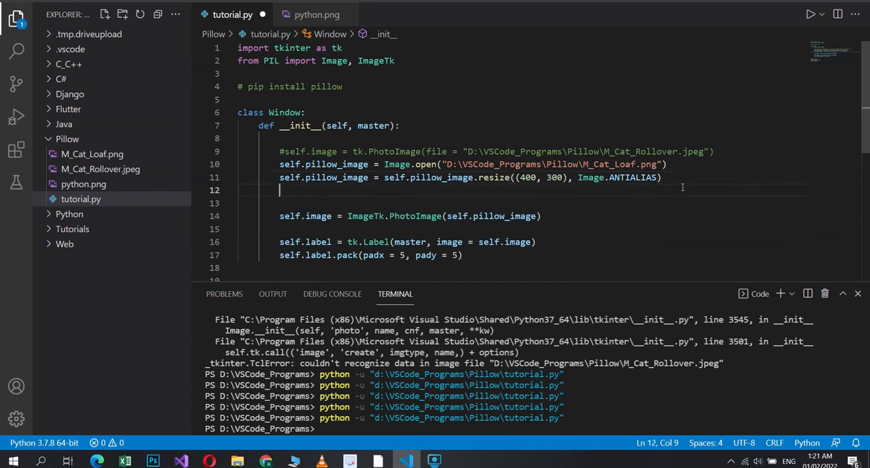
Add self.pillow_image = self.pillow_image.rotate(90), run the script and close the cat window.
{"action": "type", "text": "self."}
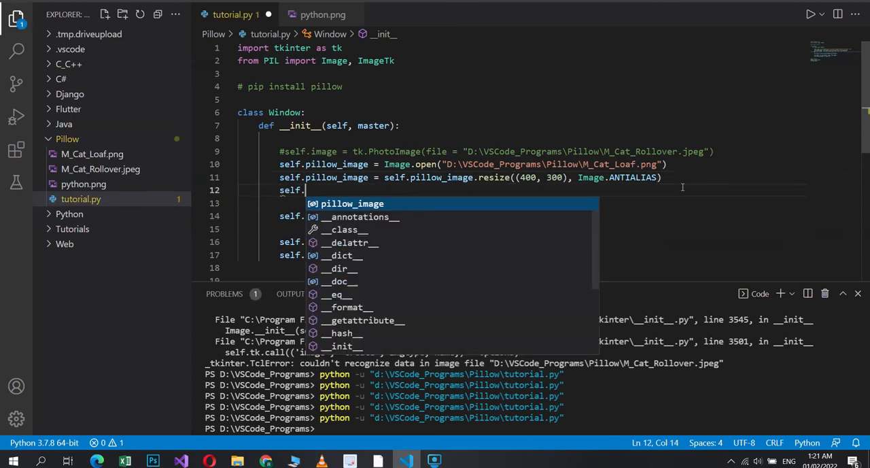
{"action": "type", "text": "pillow_image"}
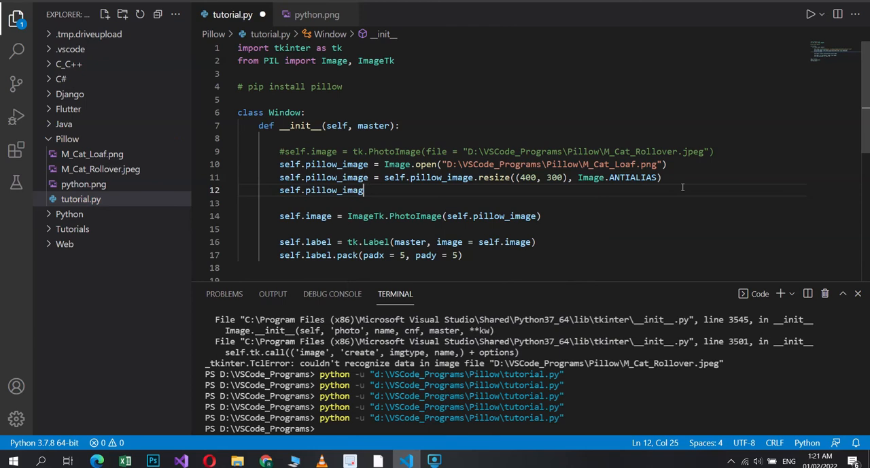
{"action": "key", "text": "BackSpace"}
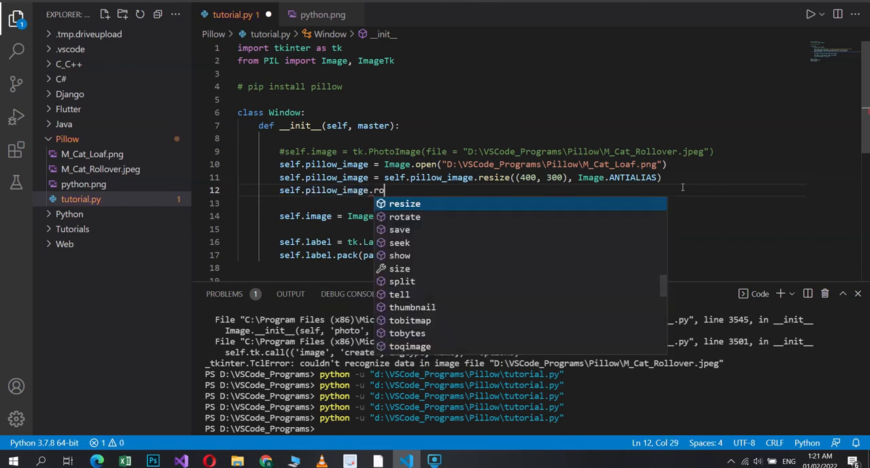
{"action": "type", "text": "tate(90"}
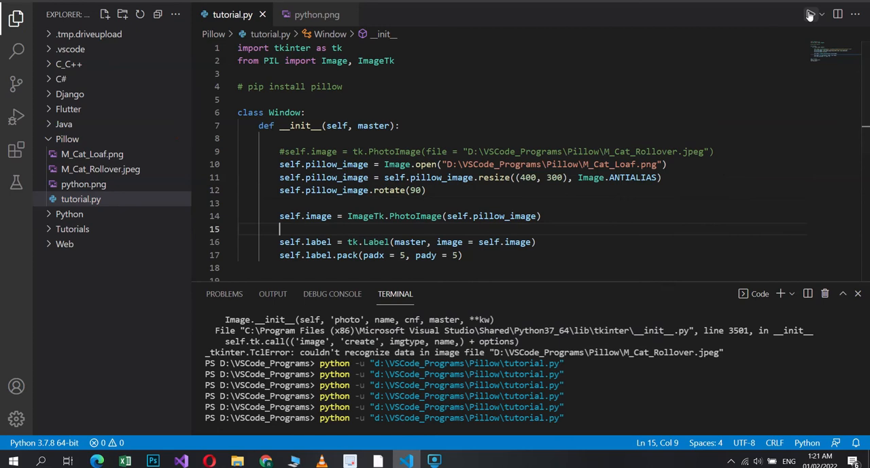
{"action": "left_click", "coordinate": [811, 14]}
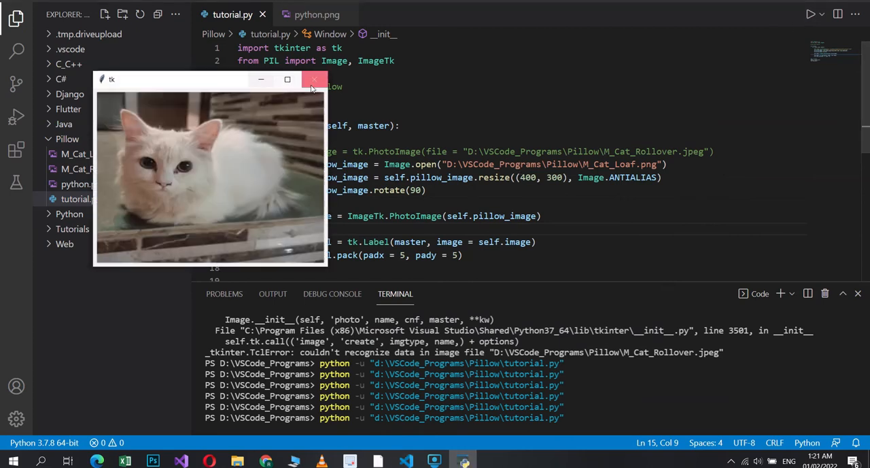
{"action": "left_click", "coordinate": [314, 79]}
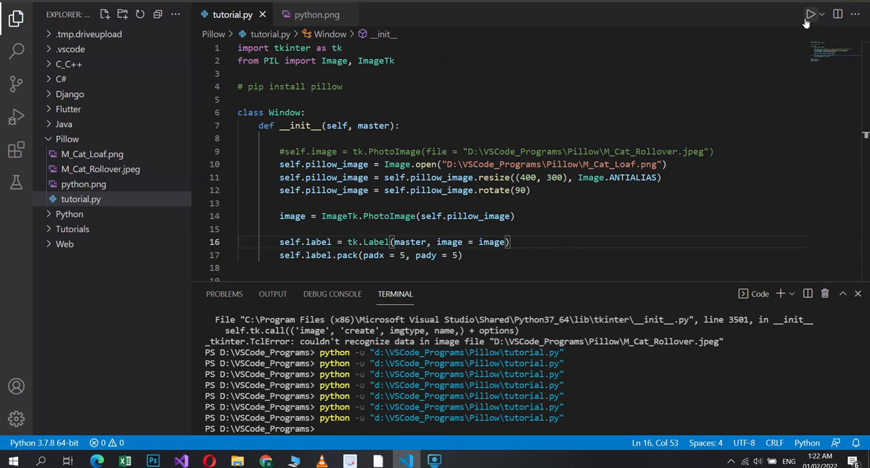
Rerun the script and change the local image variable on line 14 back to self.image.
{"action": "left_click", "coordinate": [811, 13]}
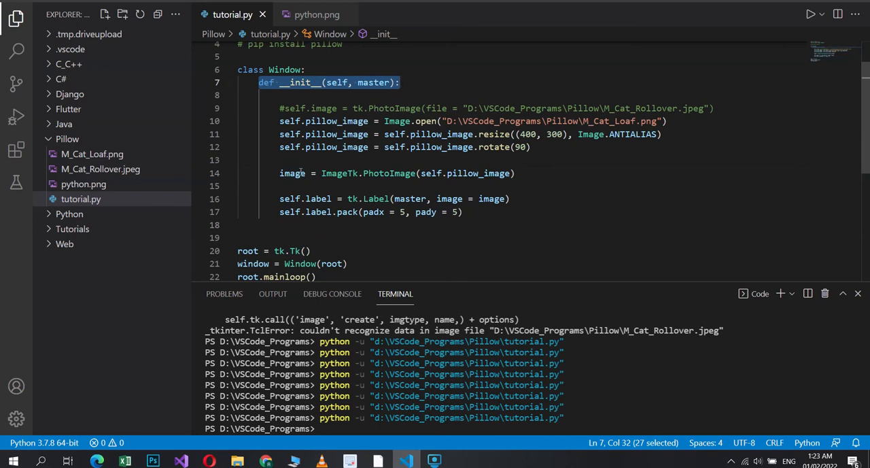
{"action": "double_click", "coordinate": [292, 173]}
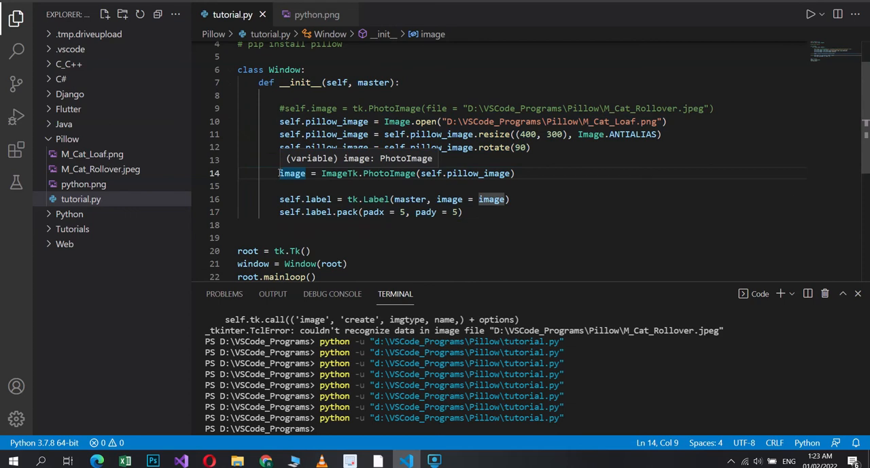
{"action": "mouse_move", "coordinate": [397, 305]}
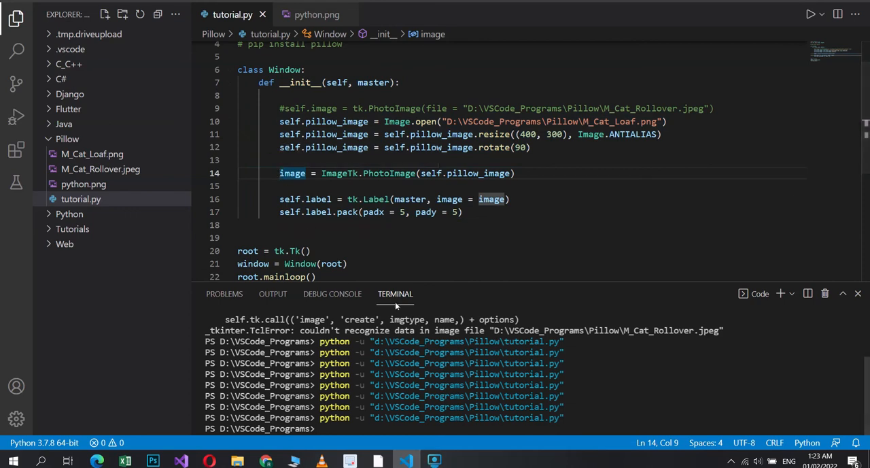
{"action": "mouse_move", "coordinate": [323, 134]}
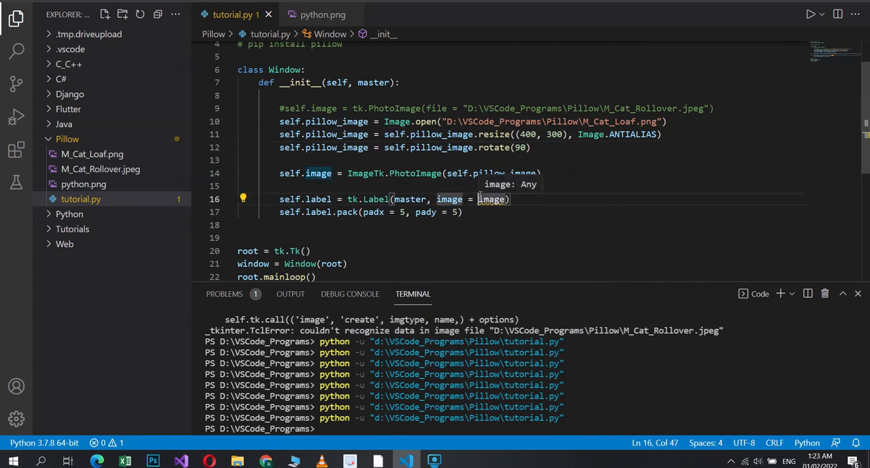
Pass image = self.image to the Label, run to show the 90-degree rotated cat, then close the window.
{"action": "type", "text": "self."}
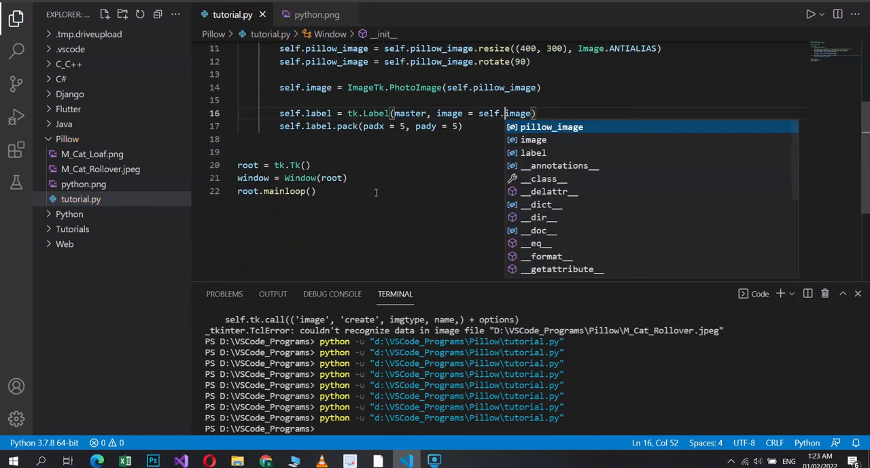
{"action": "double_click", "coordinate": [253, 177]}
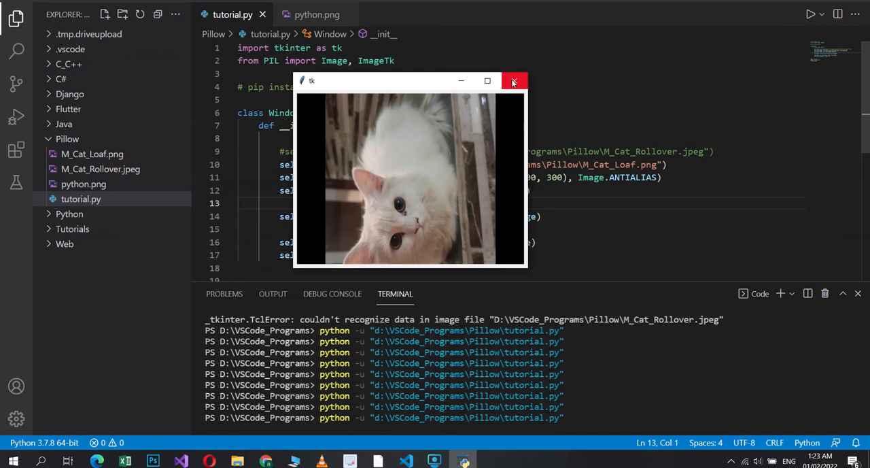
{"action": "left_click", "coordinate": [514, 80]}
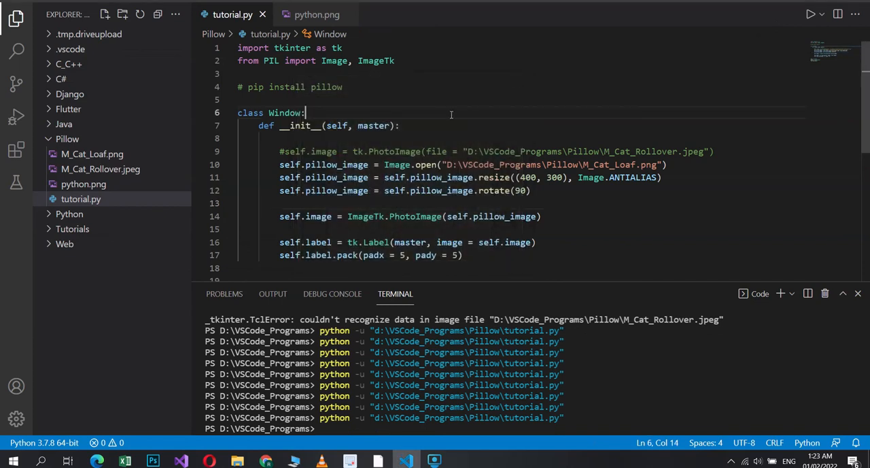